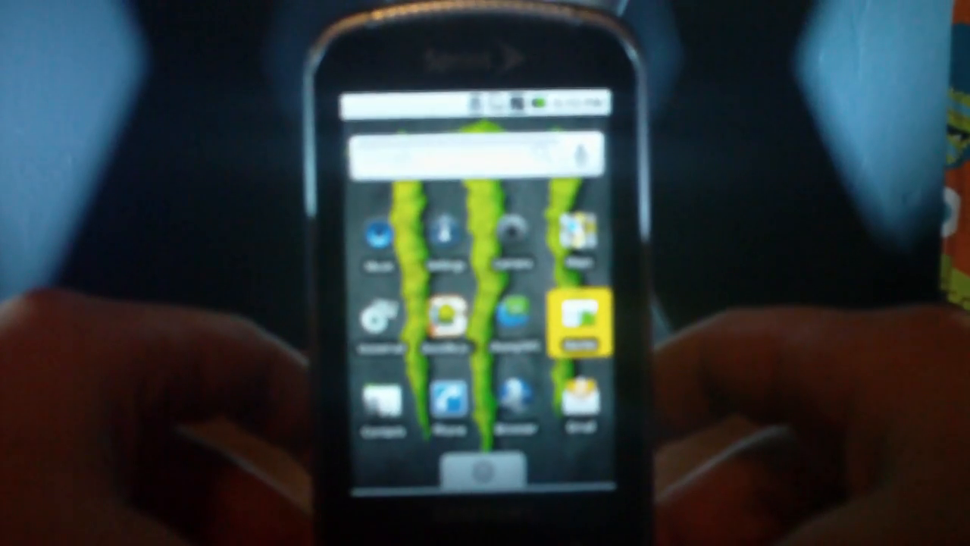
Launch Android Market and scroll the paid apps list down past the featured banner to MyBackup Pro
click(582, 318)
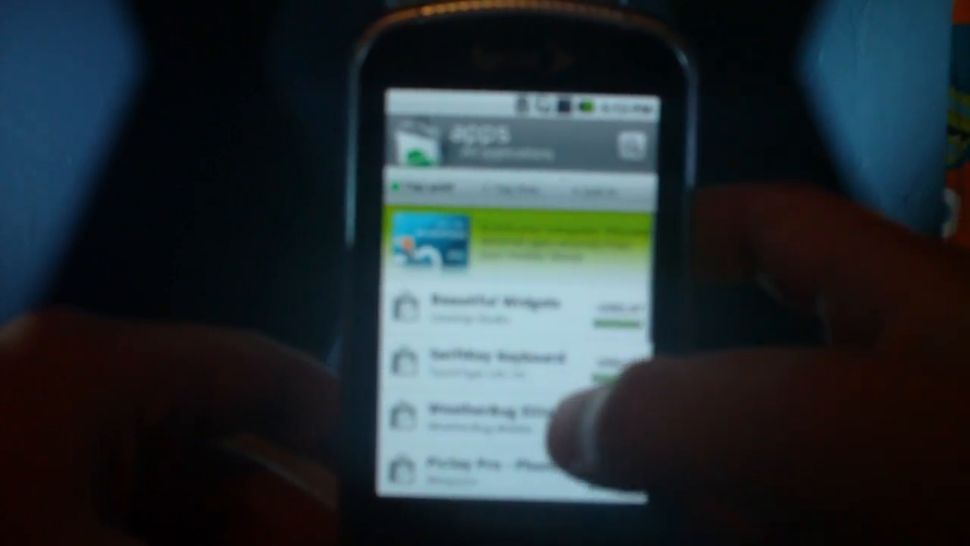
scroll(down, 3)
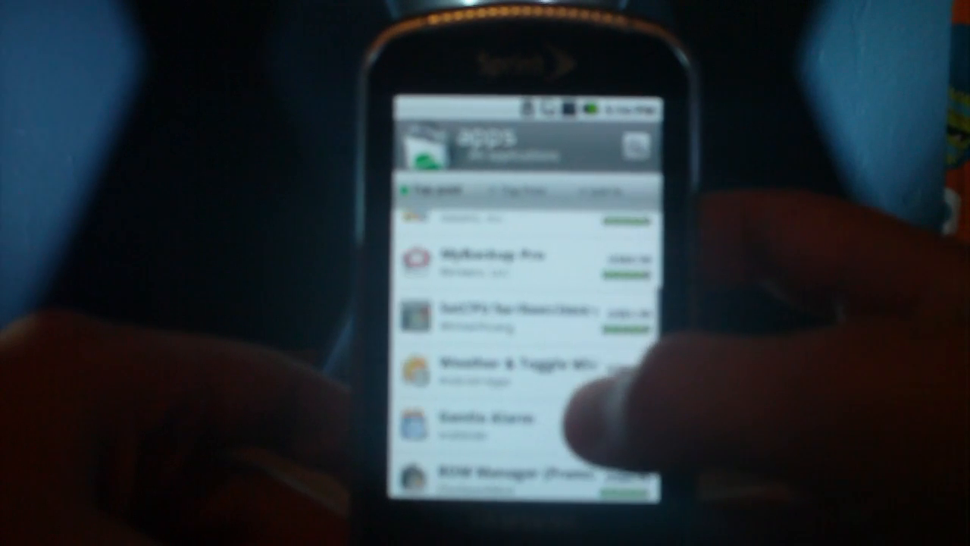